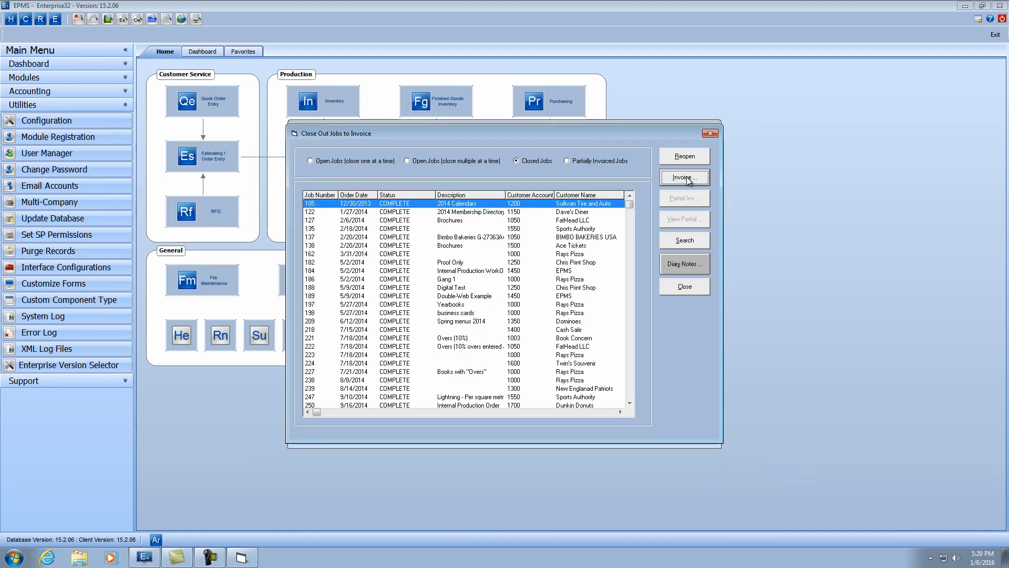
# - Sort closed jobs by job number and invoice job 447 for Rays Pizza with per-component lines
pyautogui.click(684, 177)
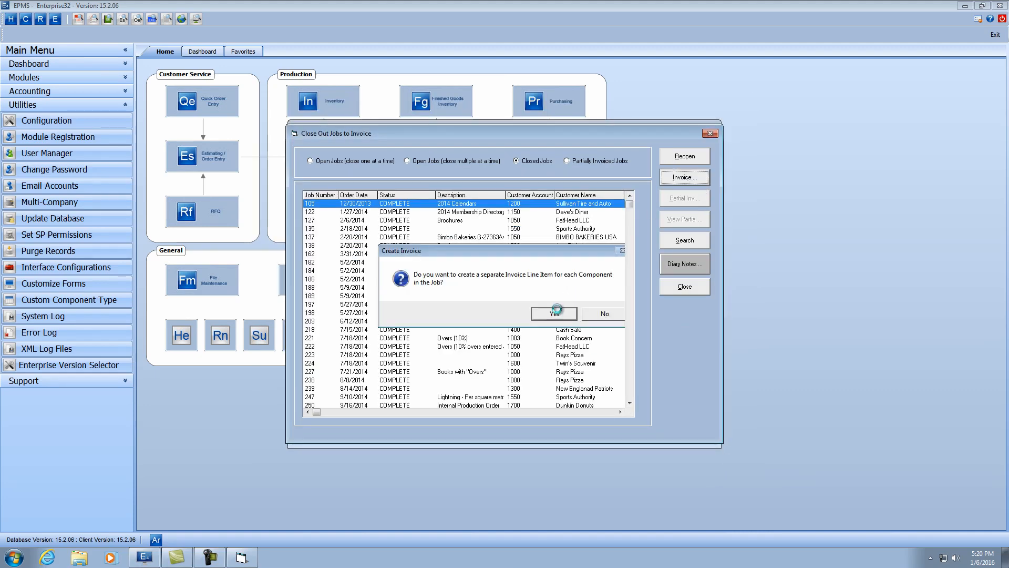
pyautogui.click(553, 313)
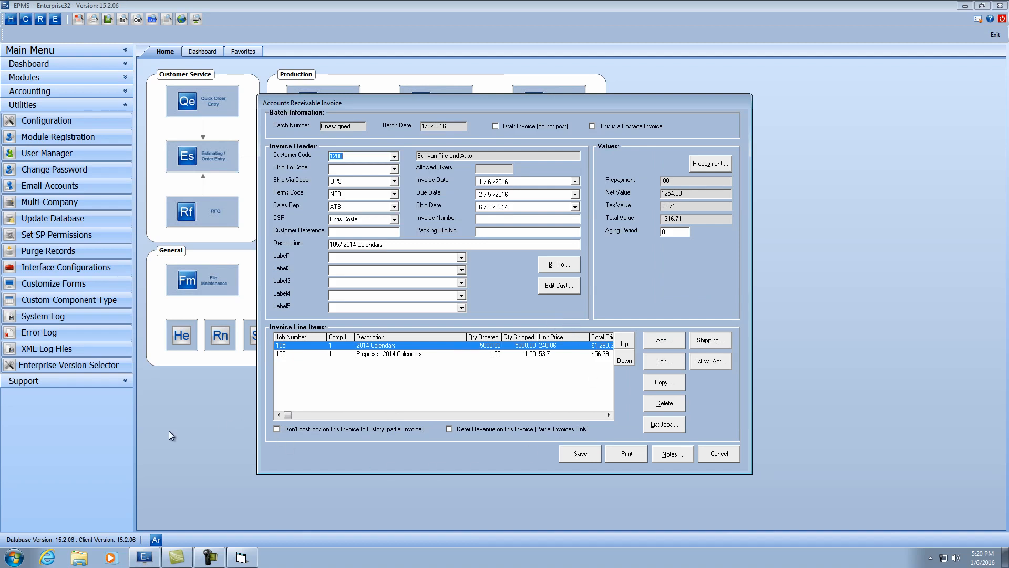
pyautogui.moveTo(296, 346)
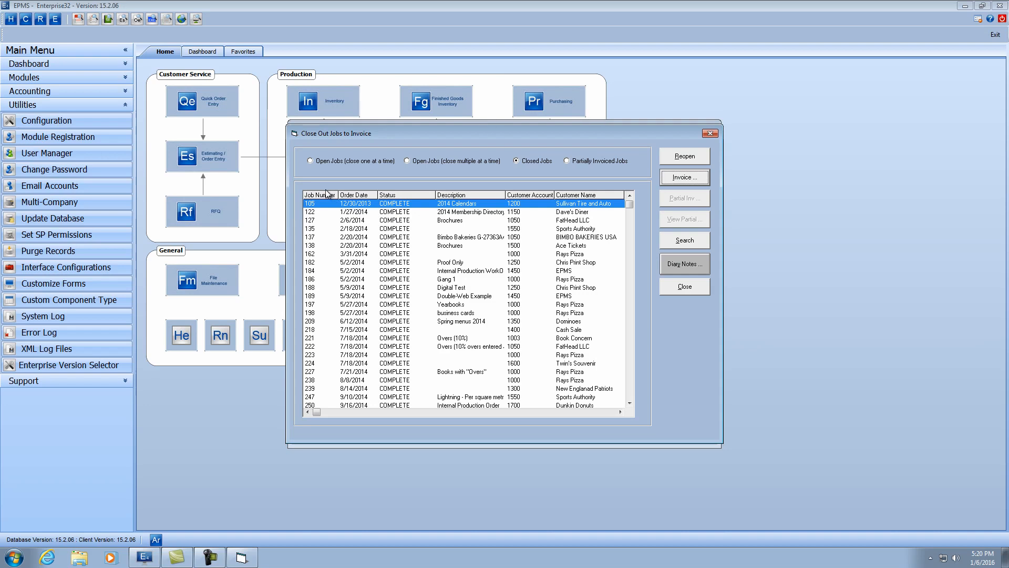
pyautogui.click(318, 195)
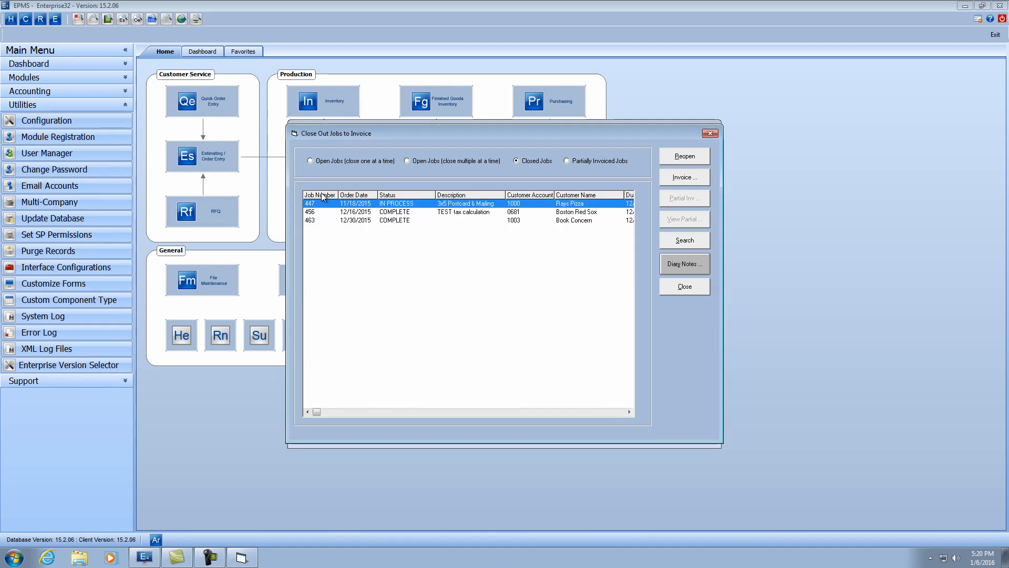
pyautogui.moveTo(688, 190)
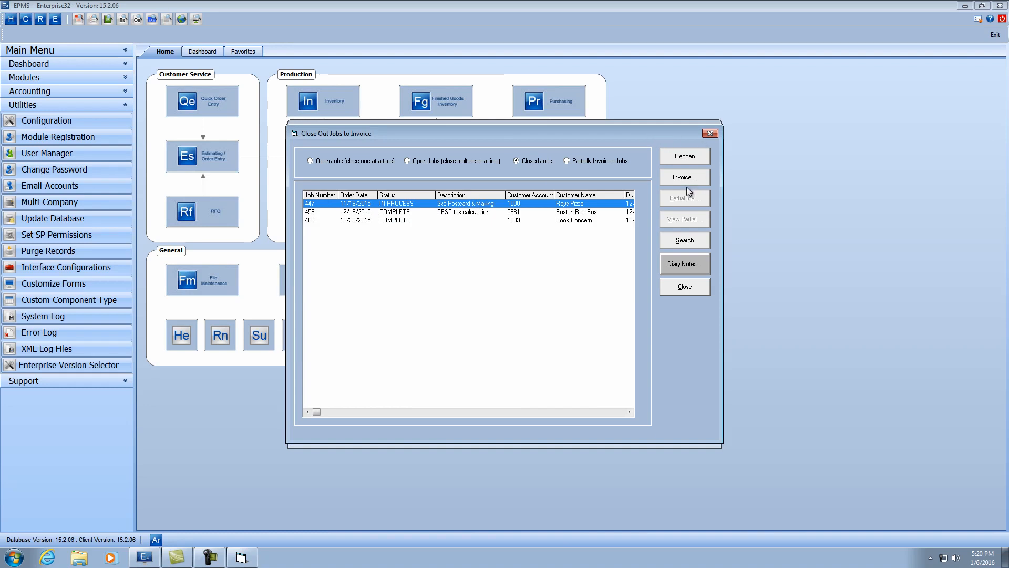
pyautogui.click(684, 177)
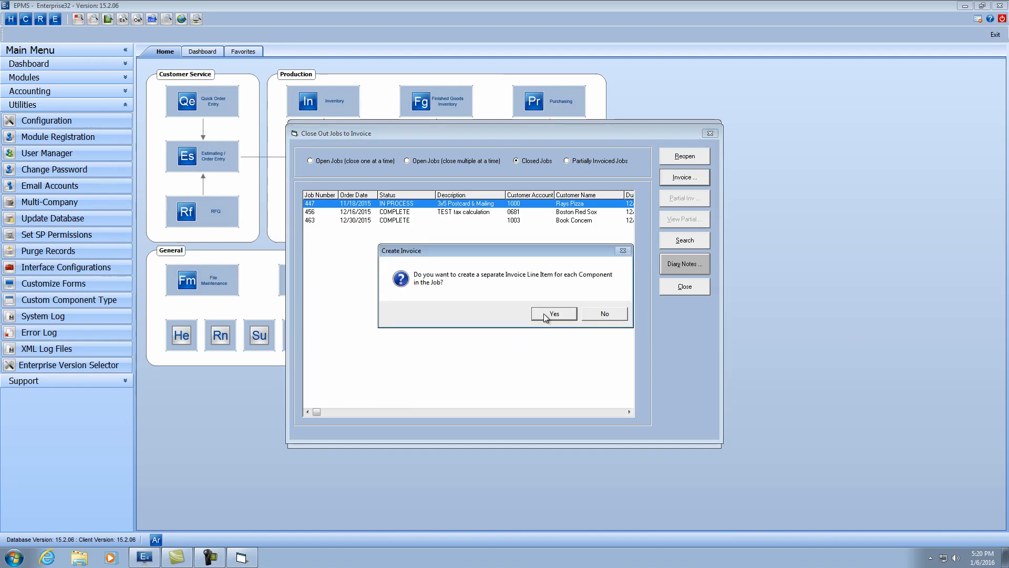
pyautogui.click(554, 314)
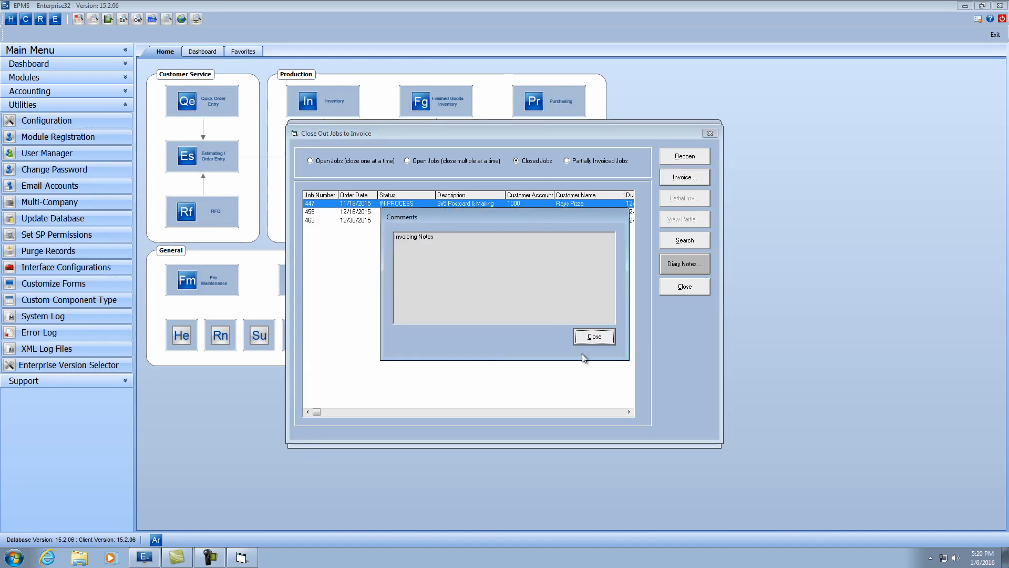